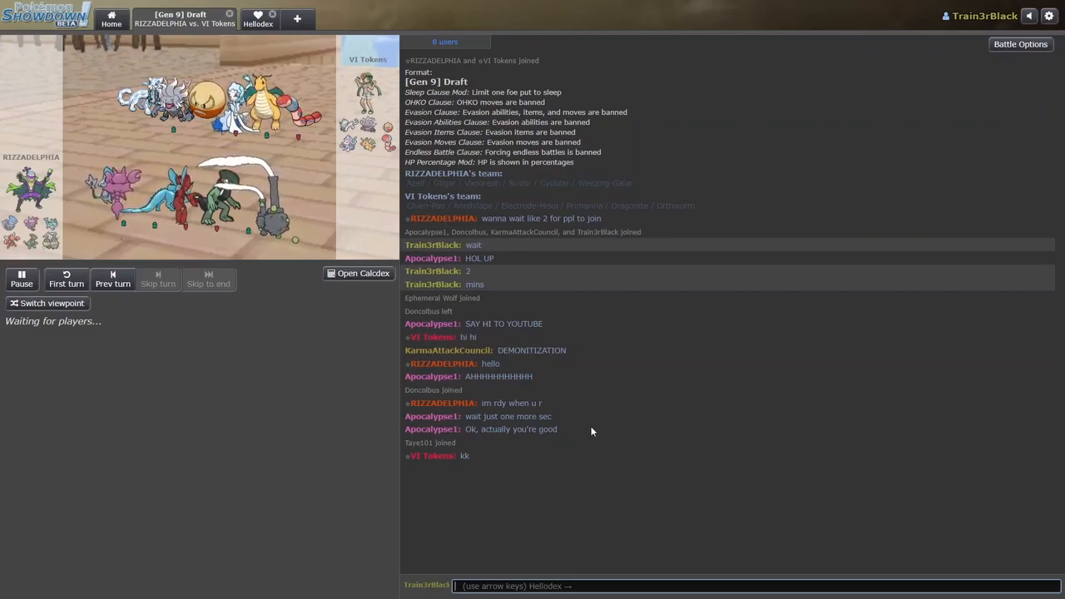
Play the replay through Turns 1 and 2 until G-Weezy faces Electrode-Hisui
{"action": "type", "text": "gd"}
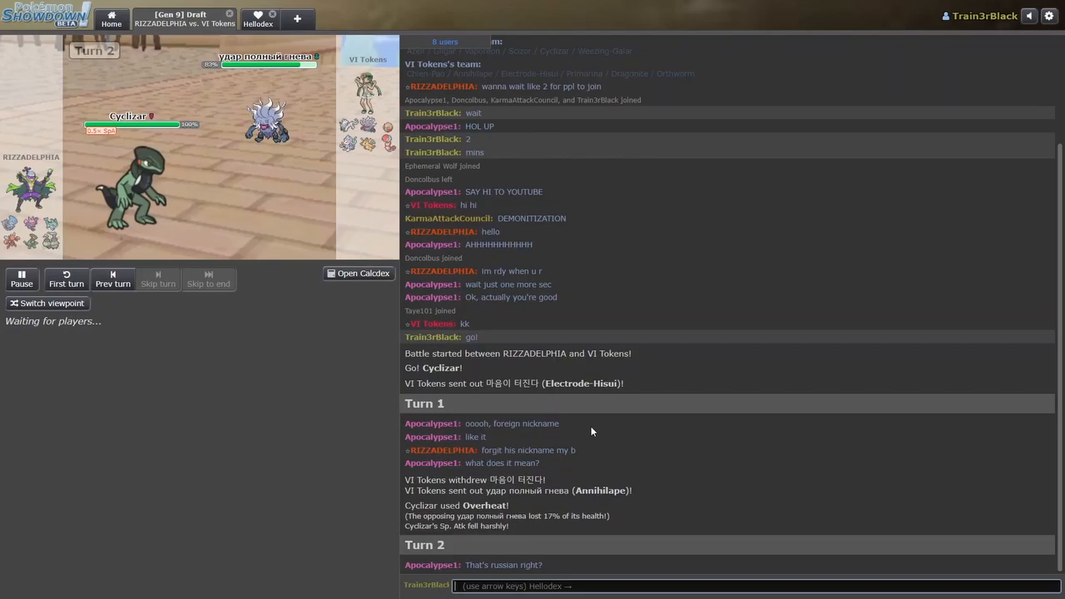
{"action": "mouse_move", "coordinate": [268, 120]}
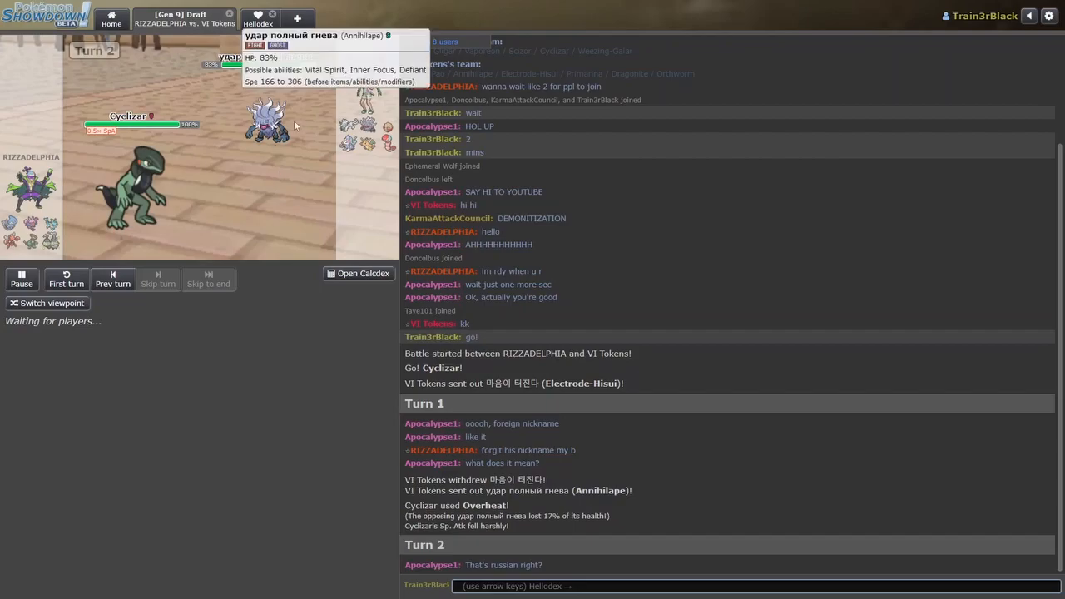
{"action": "mouse_move", "coordinate": [394, 304]}
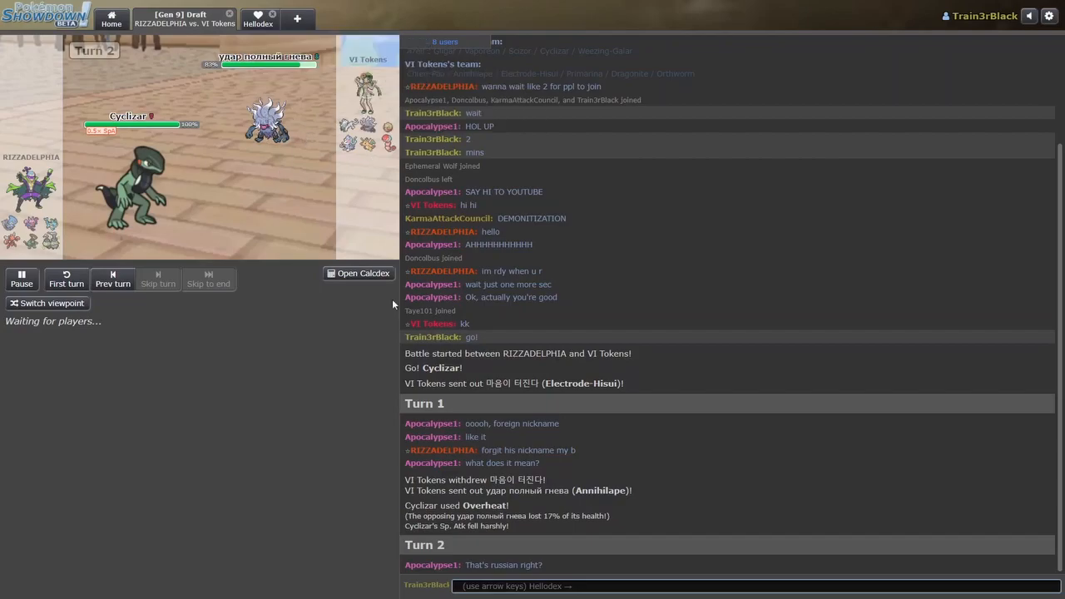
{"action": "mouse_move", "coordinate": [398, 317]}
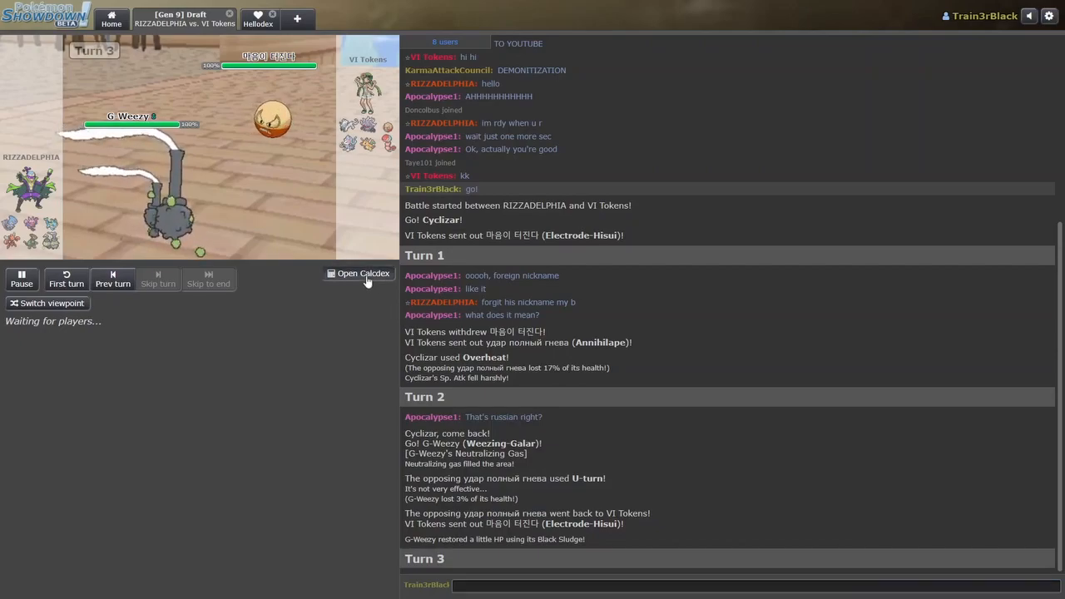
Open the Calcdex and advance to Turn 4, comparing Cyclizar with Electrode-Hisui
{"action": "left_click", "coordinate": [363, 273]}
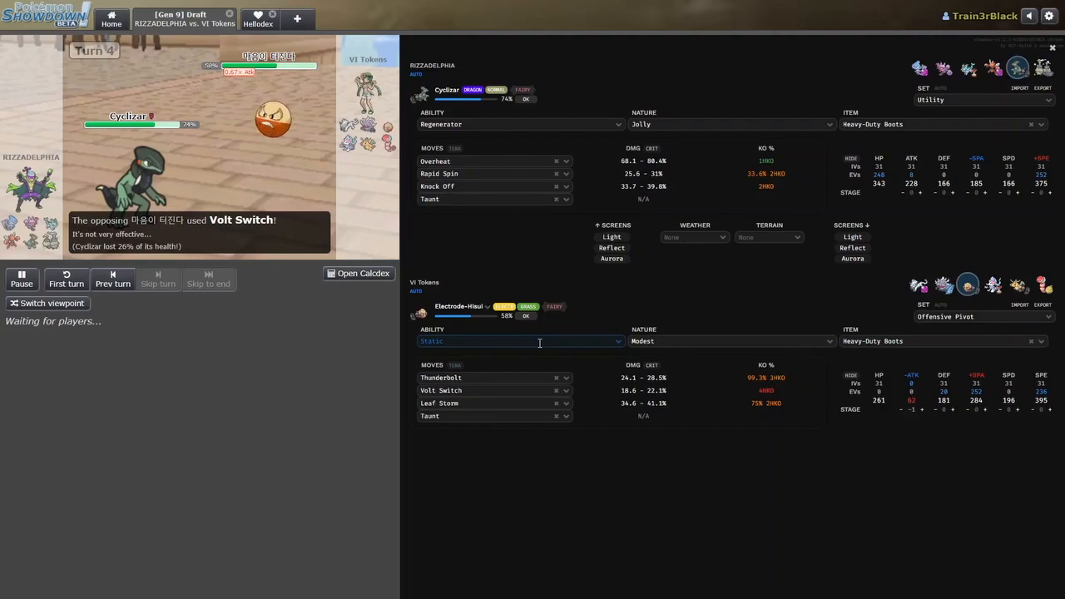
{"action": "left_click", "coordinate": [363, 273]}
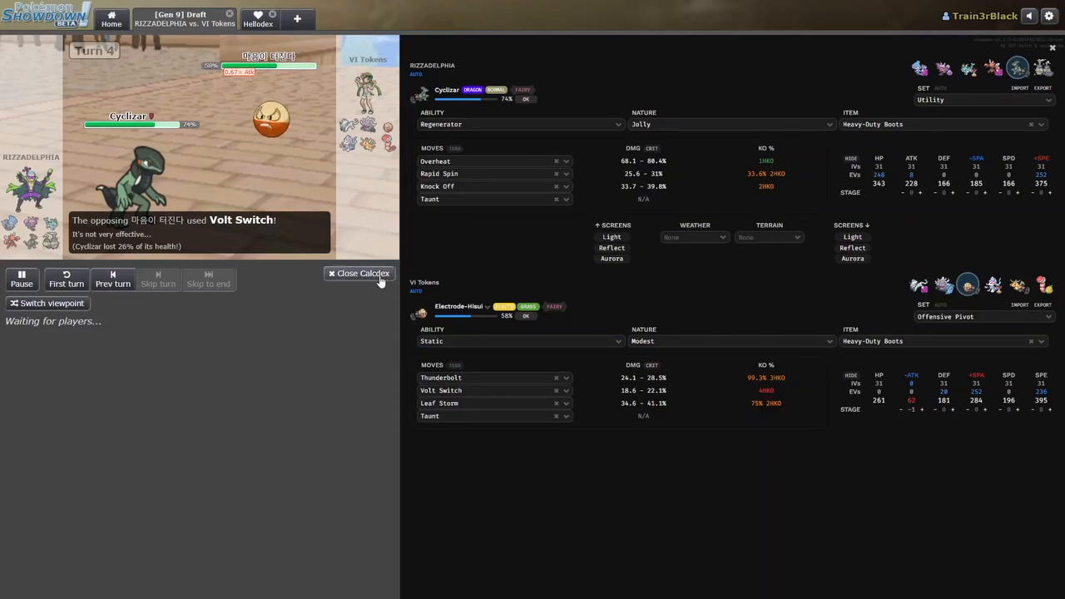
{"action": "mouse_move", "coordinate": [373, 354]}
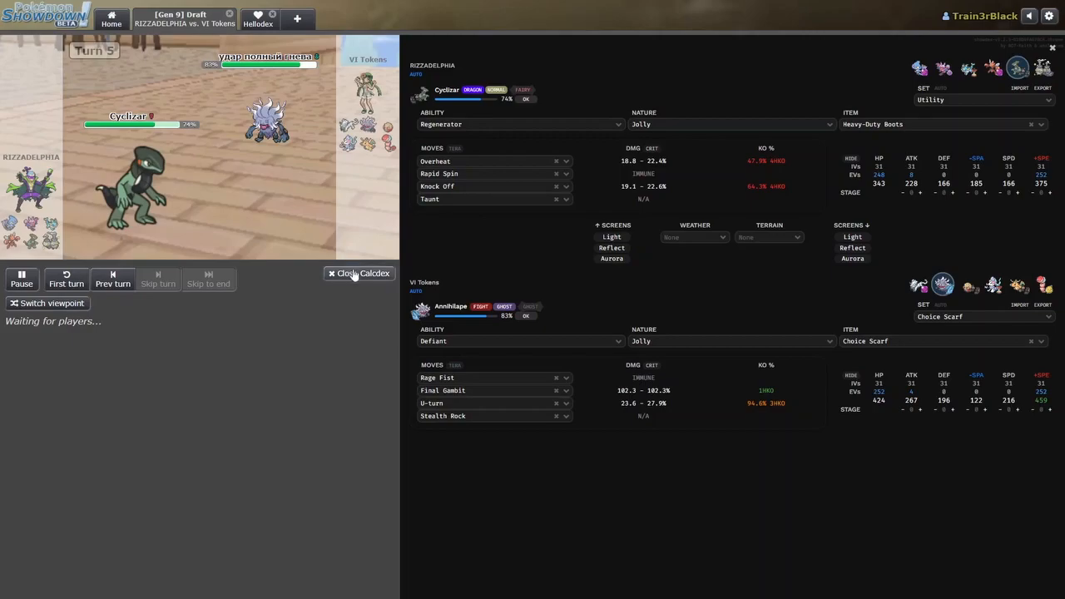
{"action": "left_click", "coordinate": [359, 273]}
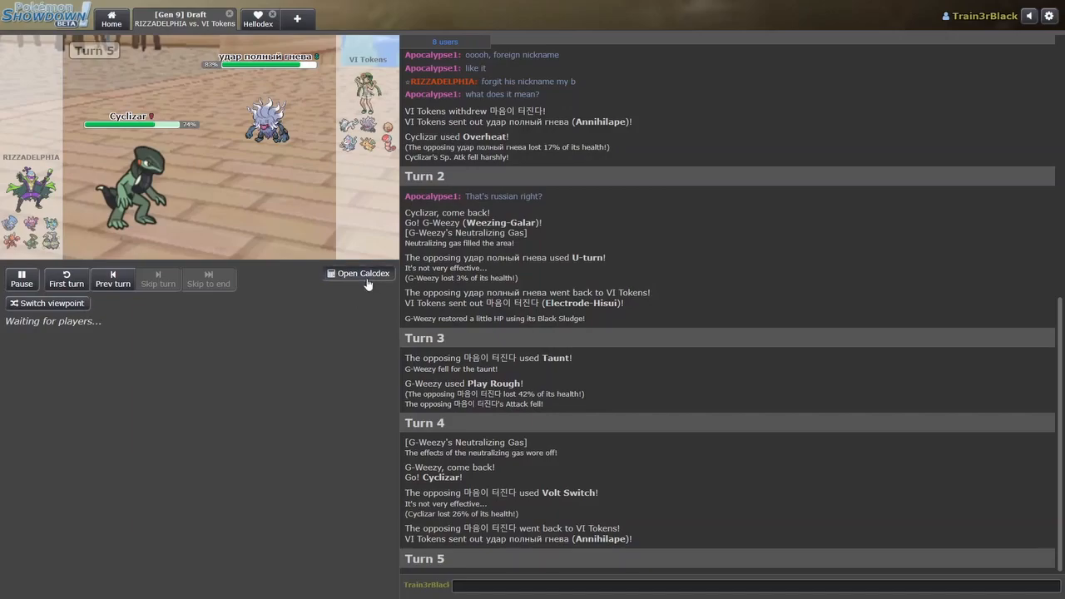
Open the Calcdex to see Cyclizar versus Annihilape damage ranges
{"action": "left_click", "coordinate": [363, 273]}
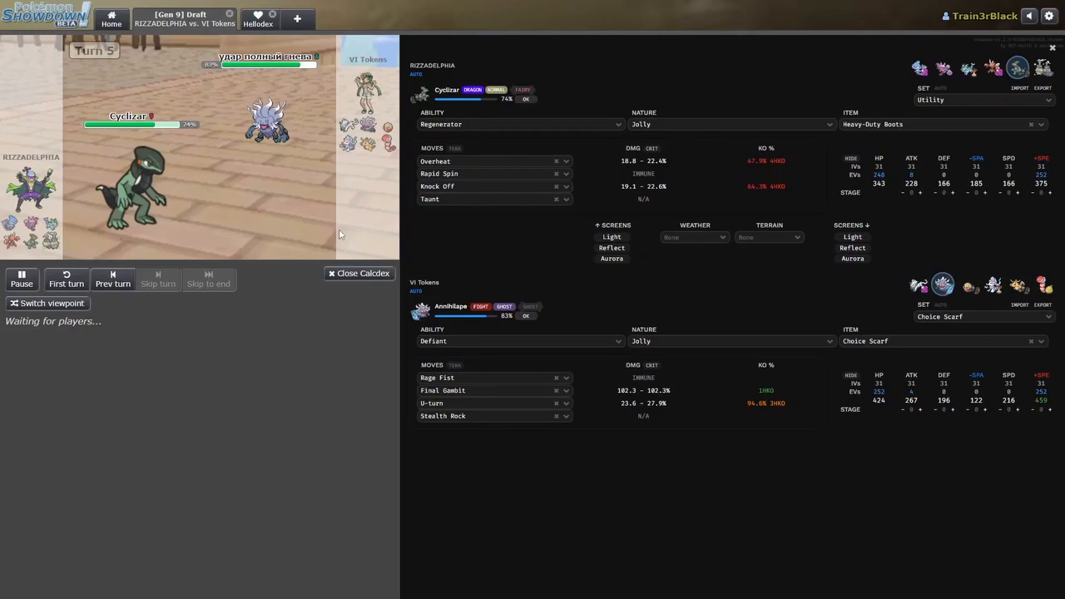
{"action": "mouse_move", "coordinate": [133, 184]}
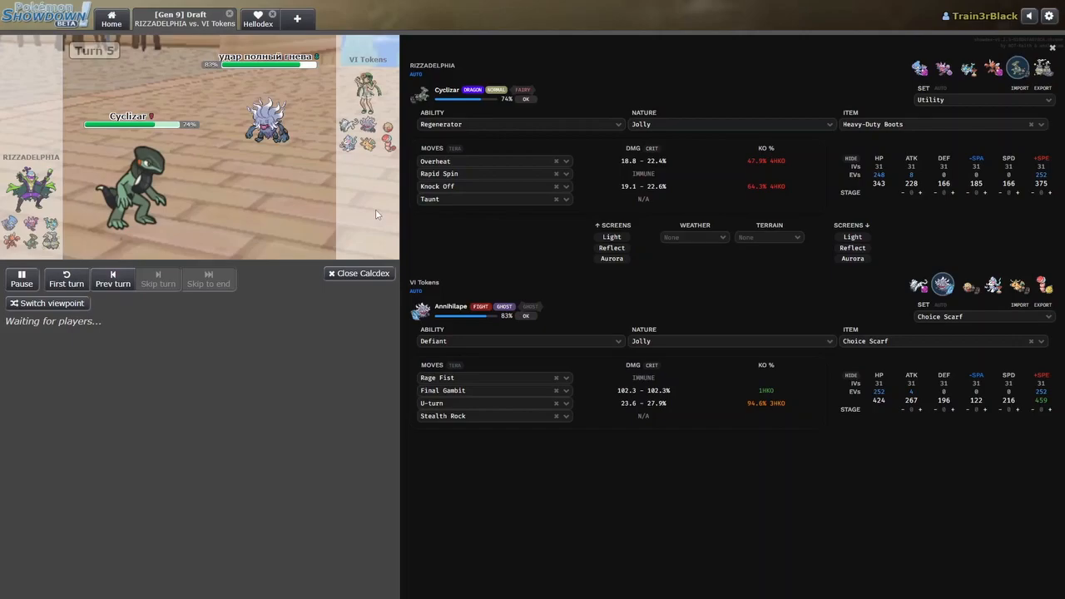
Close the Calcdex to show the battle log at Turn 5
{"action": "left_click", "coordinate": [358, 273]}
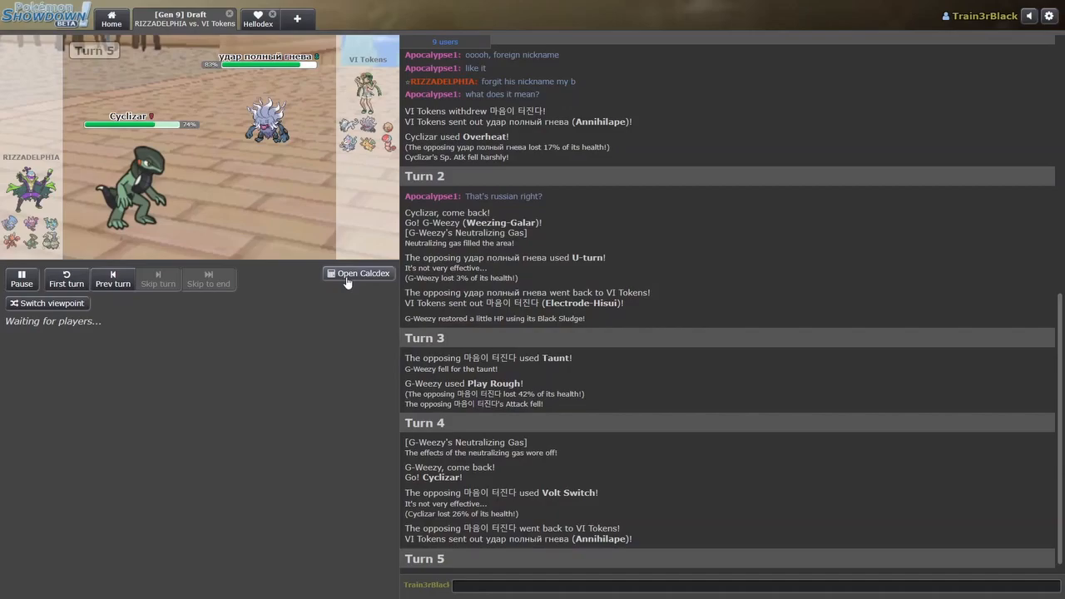
Reopen the Calcdex comparing Cyclizar and Annihilape at Turn 5
{"action": "left_click", "coordinate": [358, 273]}
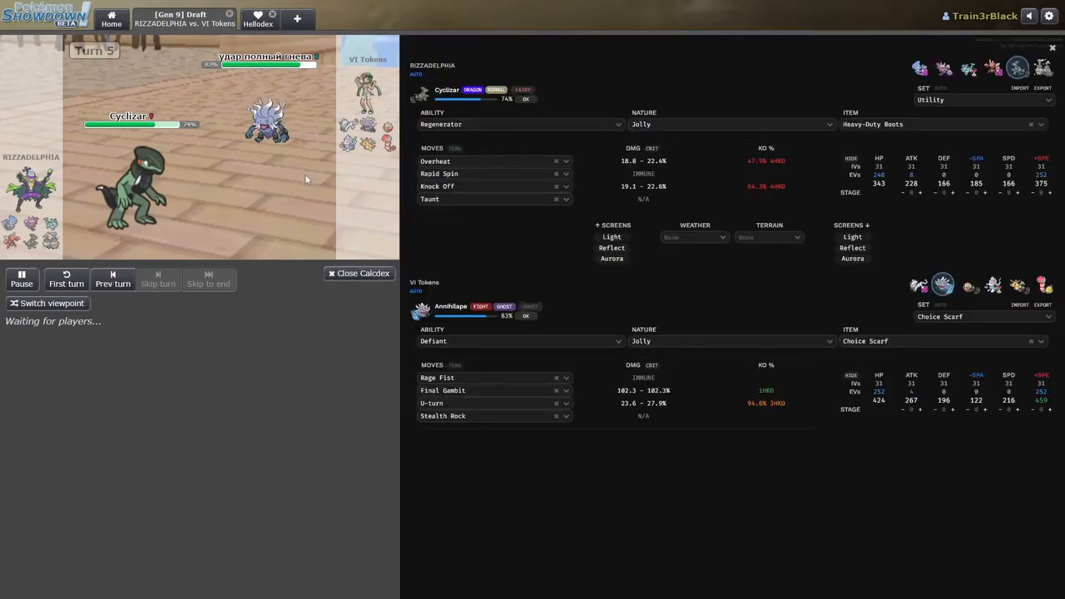
{"action": "mouse_move", "coordinate": [270, 121]}
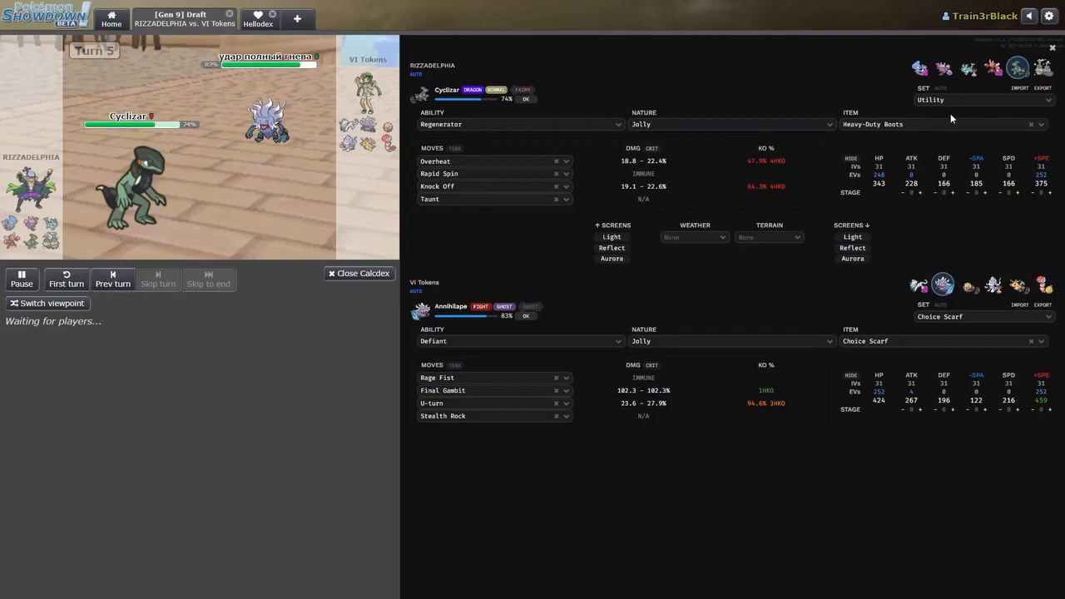
Load RIZZADELPHIA's Gligar, Physically Defensive with Eviolite, against Annihilape
{"action": "left_click", "coordinate": [968, 68]}
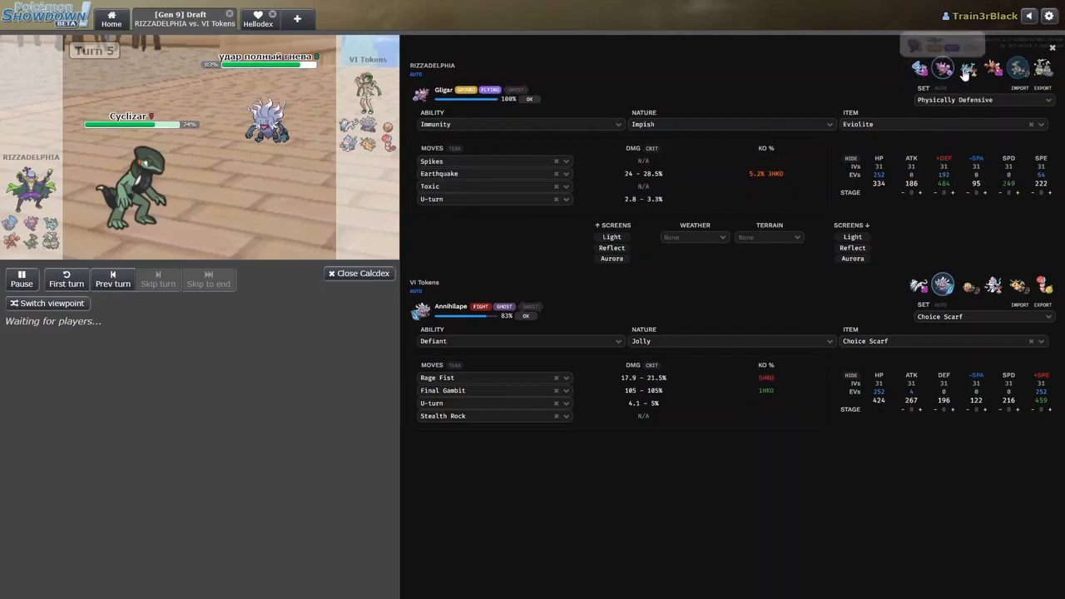
{"action": "mouse_move", "coordinate": [1007, 75]}
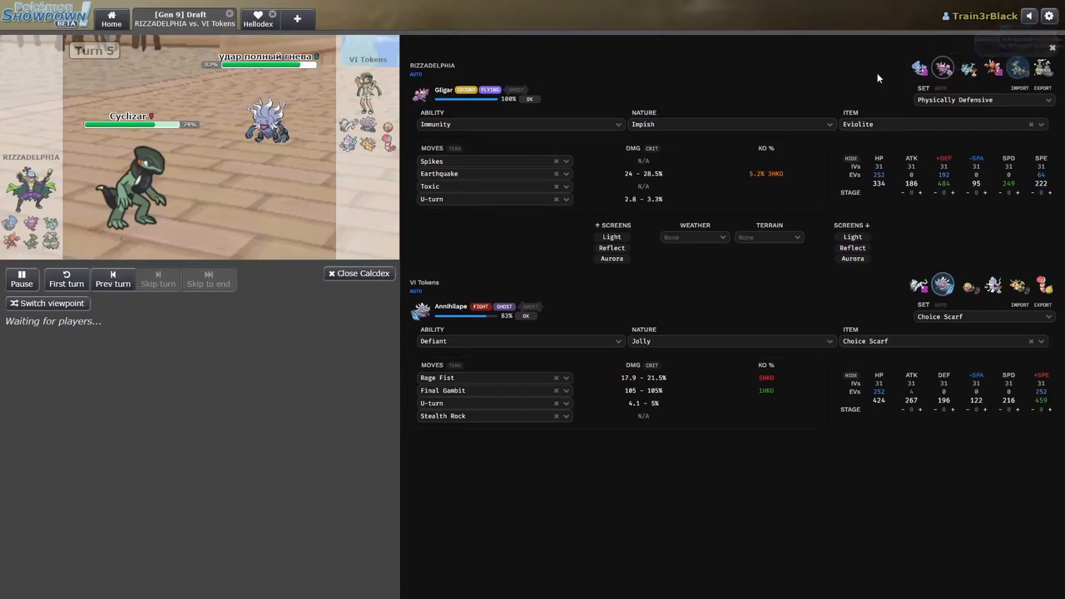
Switch the Calcdex back to Cyclizar's Utility set, closing and reopening the panel
{"action": "left_click", "coordinate": [1018, 68]}
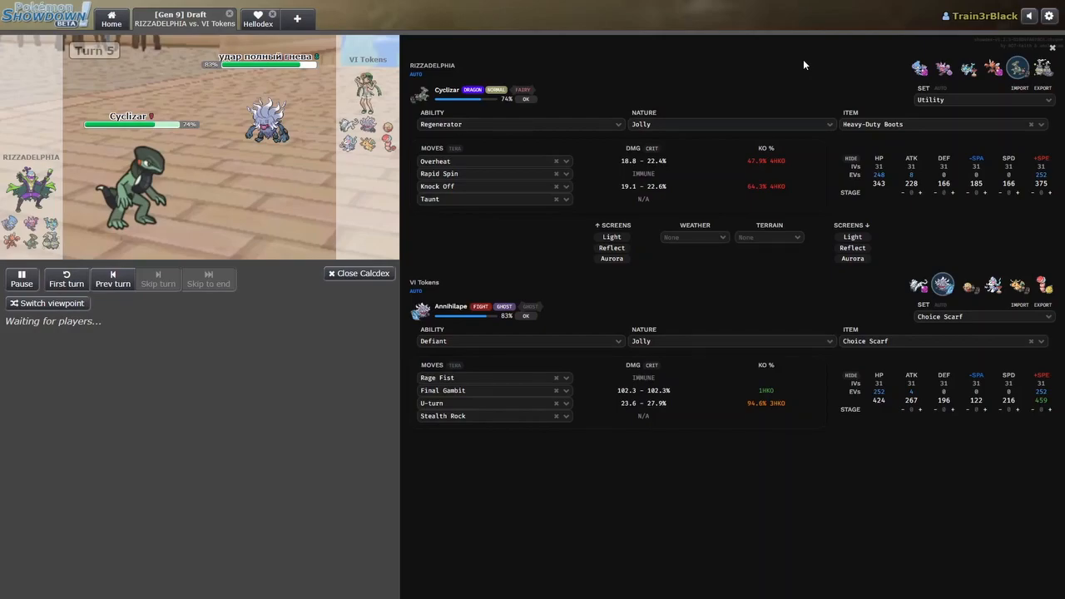
{"action": "left_click", "coordinate": [360, 273]}
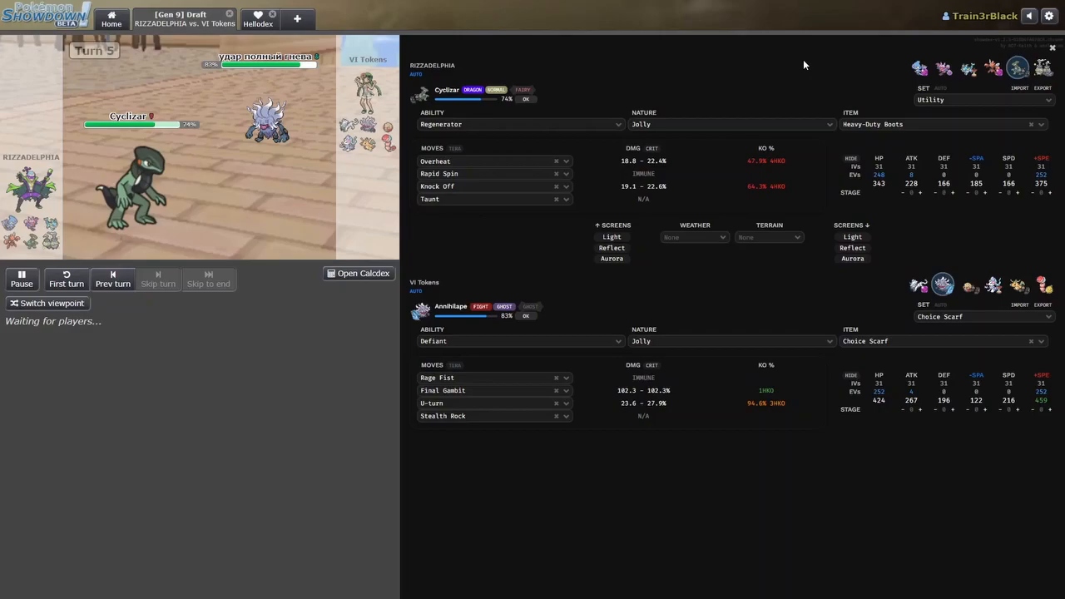
{"action": "mouse_move", "coordinate": [212, 146]}
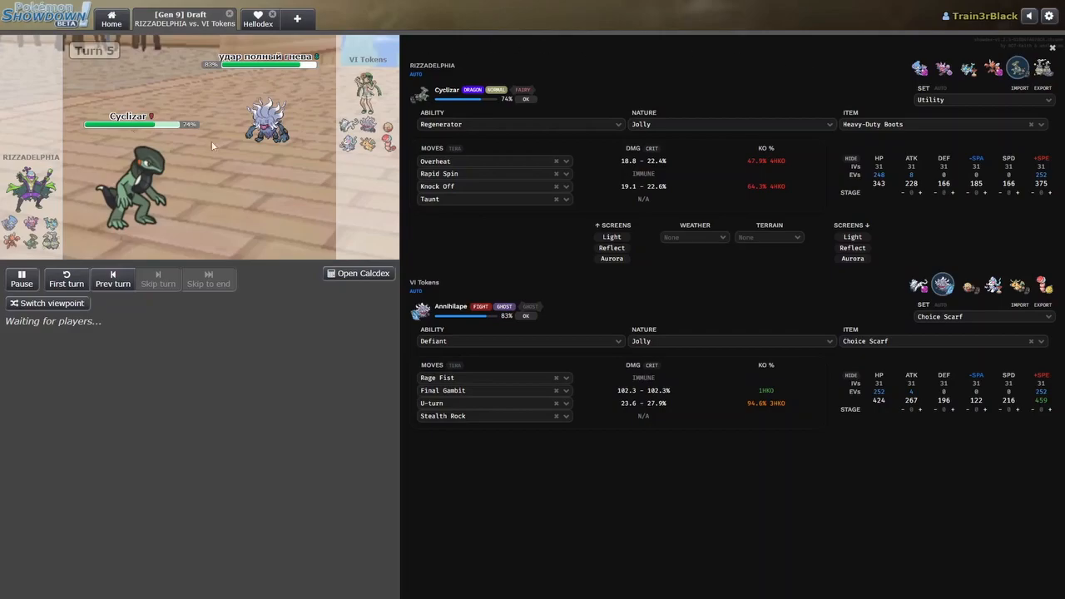
{"action": "mouse_move", "coordinate": [266, 121]}
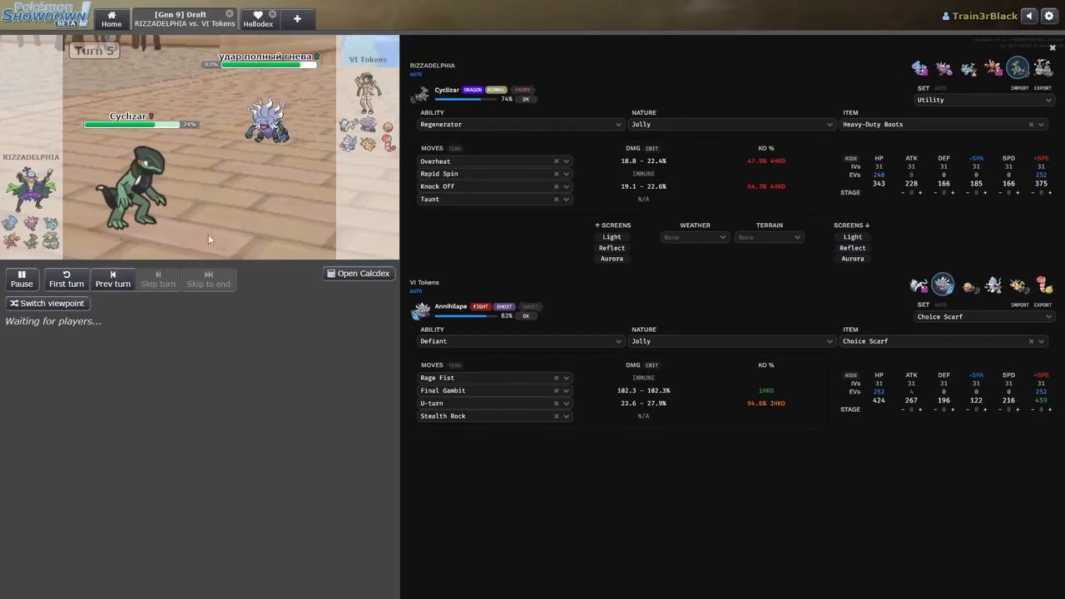
{"action": "left_click", "coordinate": [358, 273]}
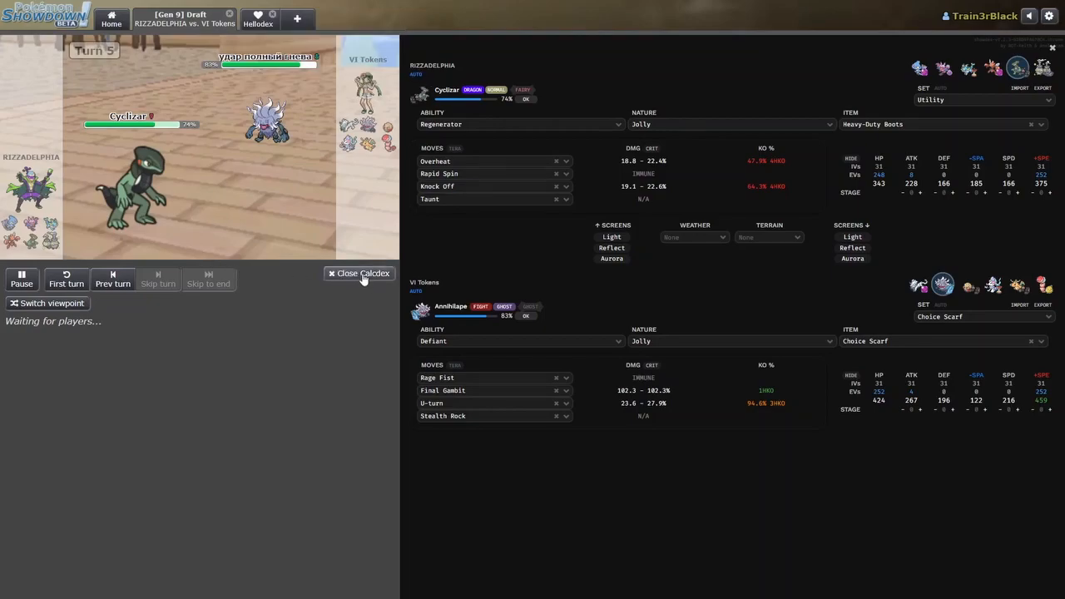
Close the Calcdex to view the battle log for turns 2 through 5
{"action": "left_click", "coordinate": [359, 273]}
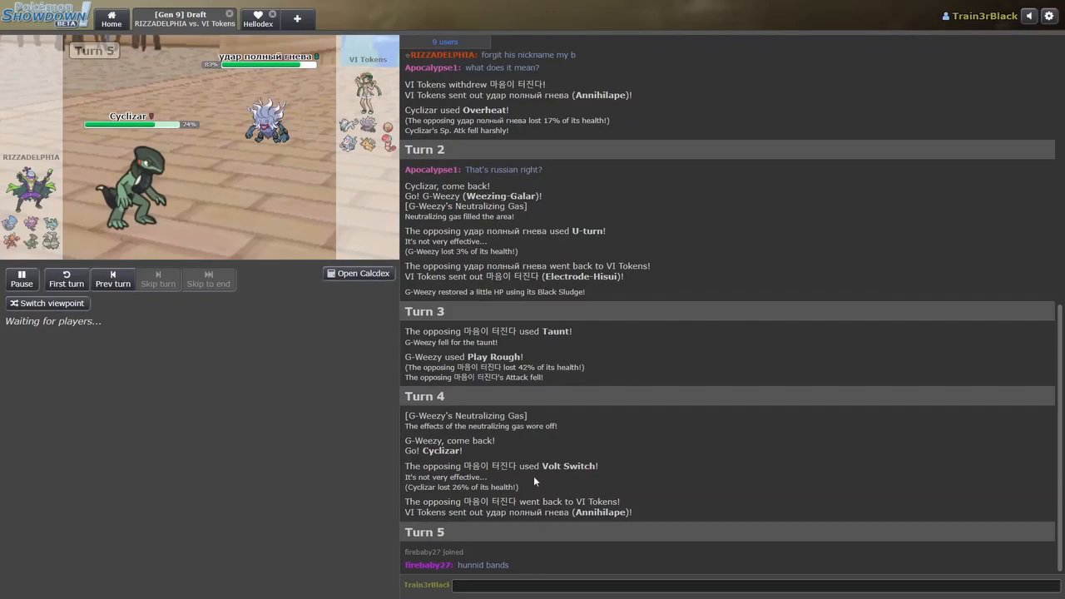
{"action": "mouse_move", "coordinate": [796, 444]}
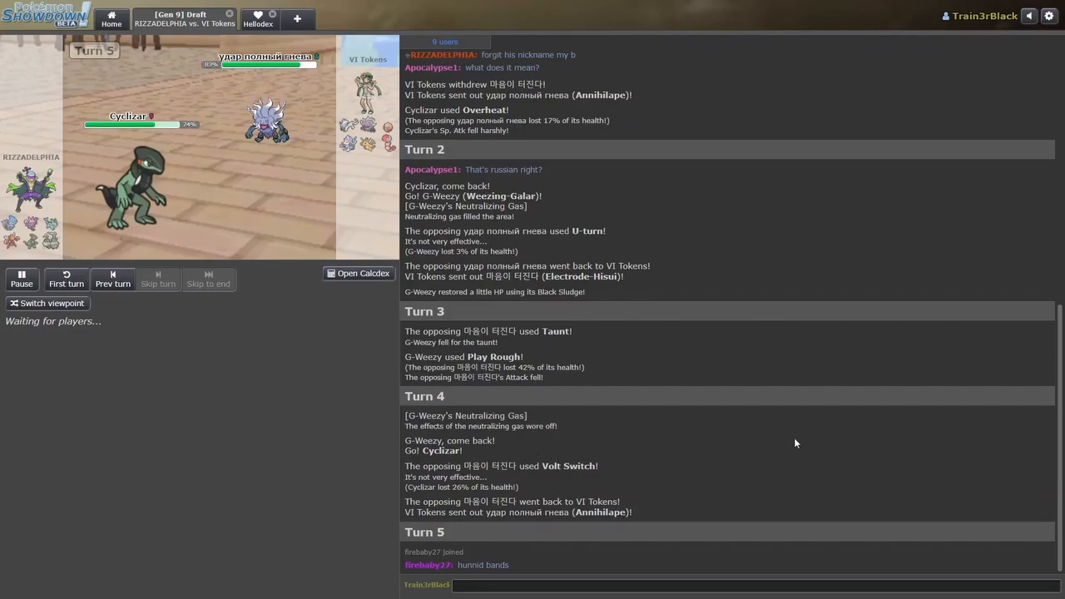
{"action": "mouse_move", "coordinate": [494, 411]}
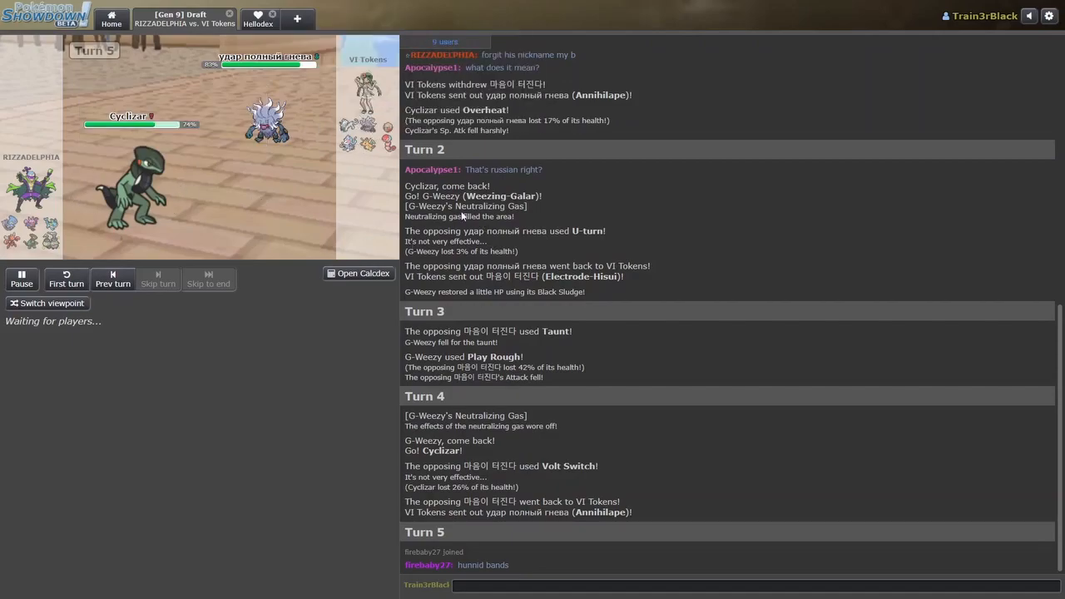
{"action": "mouse_move", "coordinate": [551, 452]}
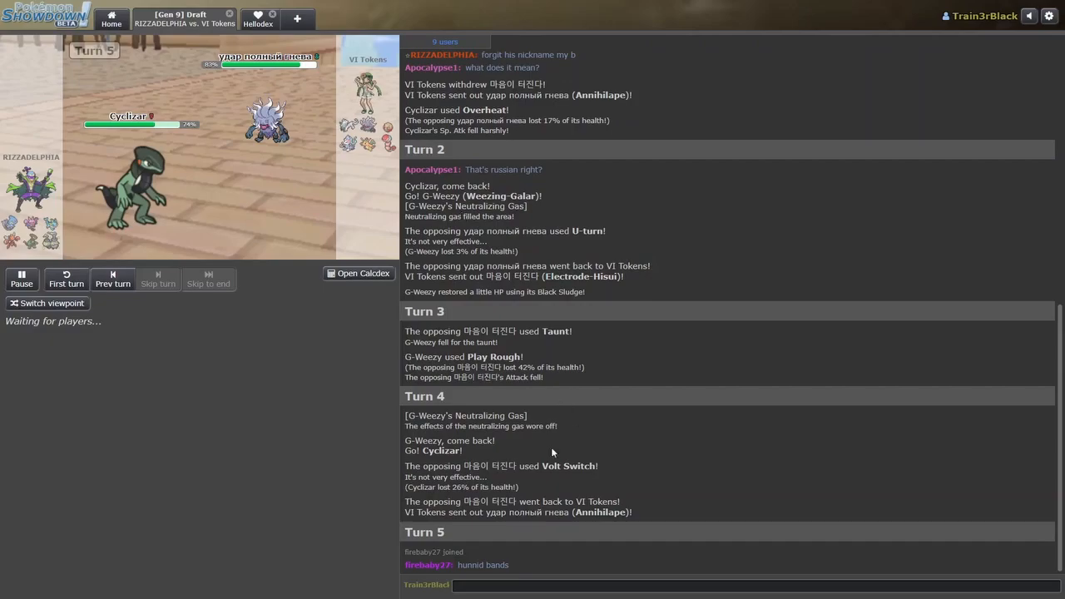
{"action": "mouse_move", "coordinate": [554, 453]}
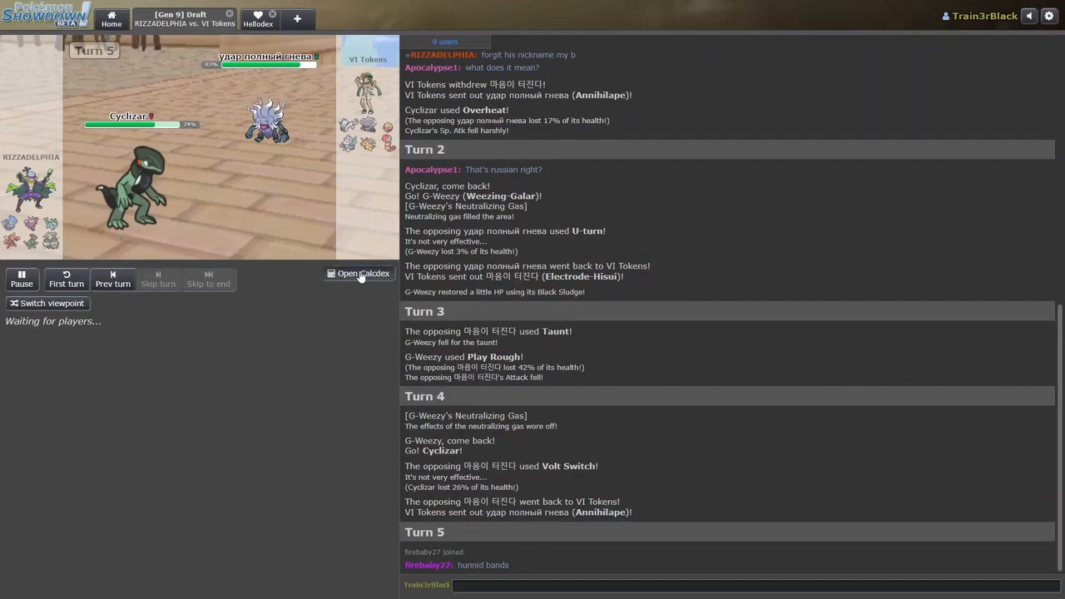
Reopen the Calcdex and play to Turn 6, Cyclizar against Orthworm
{"action": "left_click", "coordinate": [363, 273]}
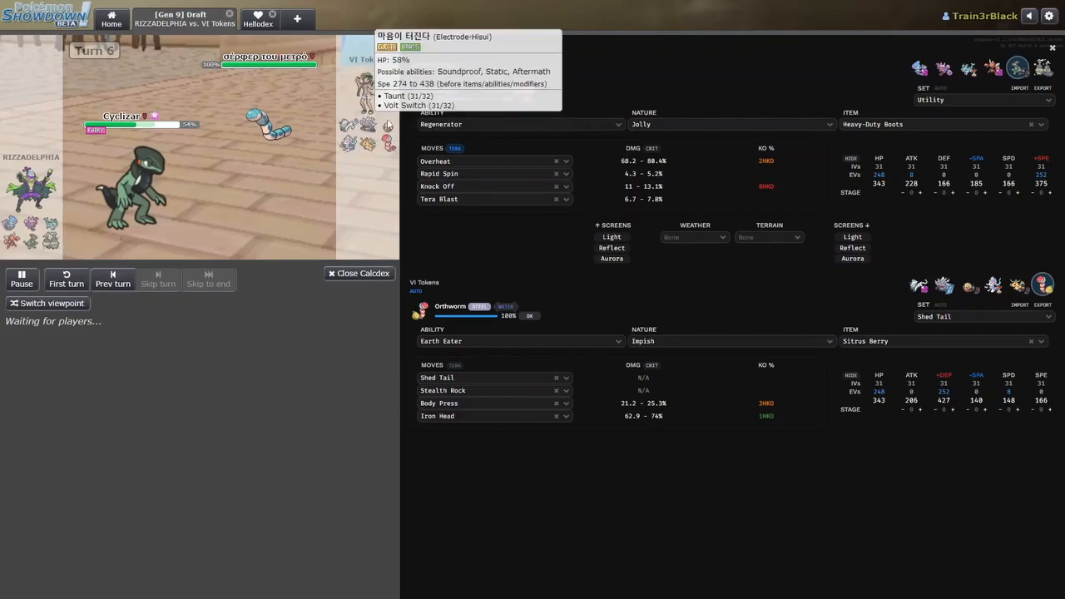
{"action": "mouse_move", "coordinate": [299, 181]}
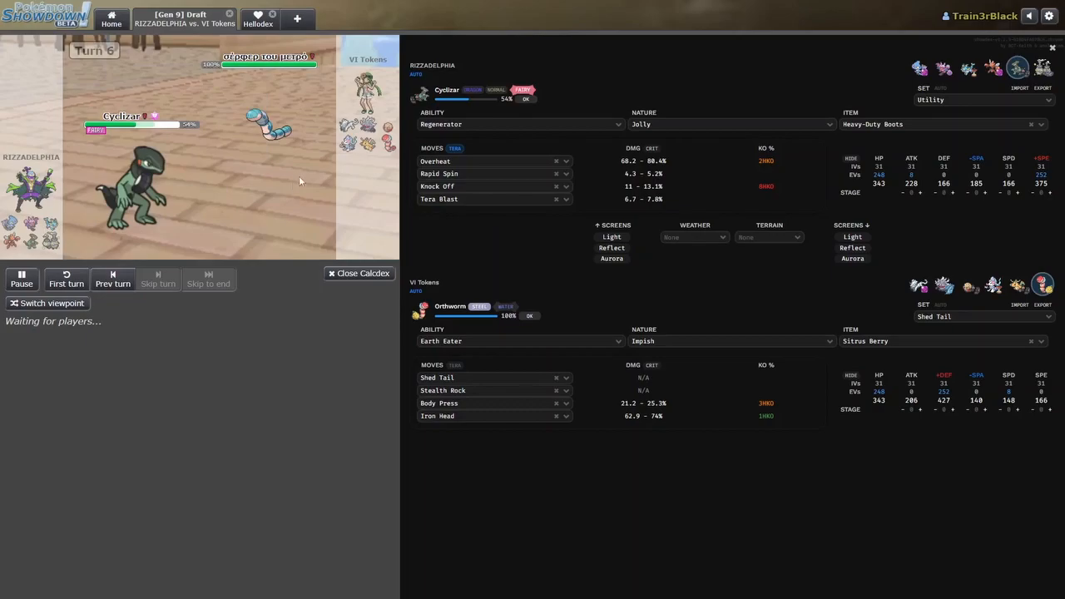
{"action": "mouse_move", "coordinate": [11, 240]}
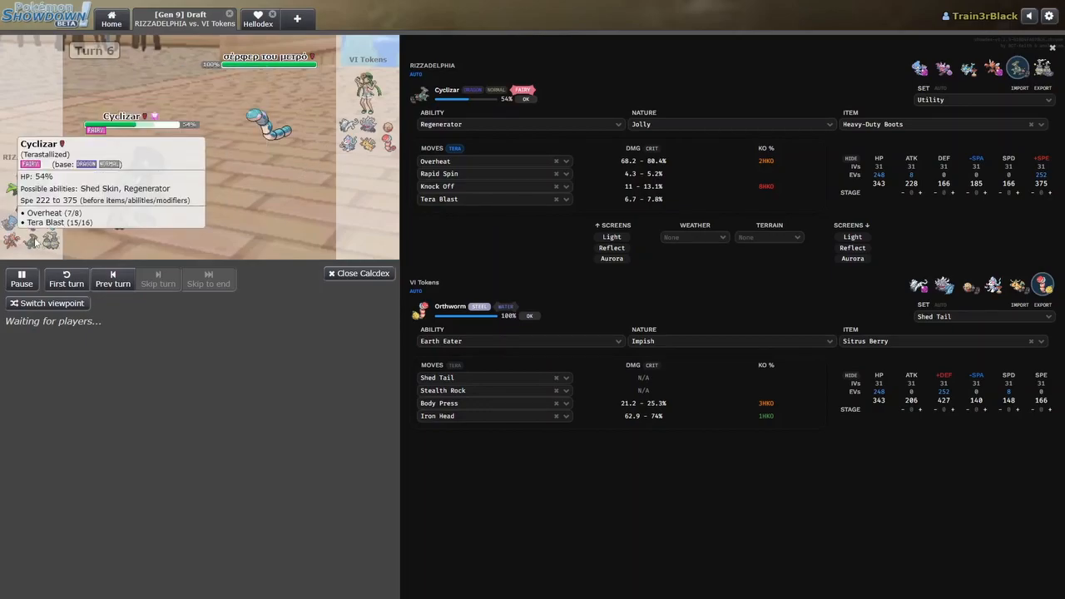
{"action": "mouse_move", "coordinate": [51, 241]}
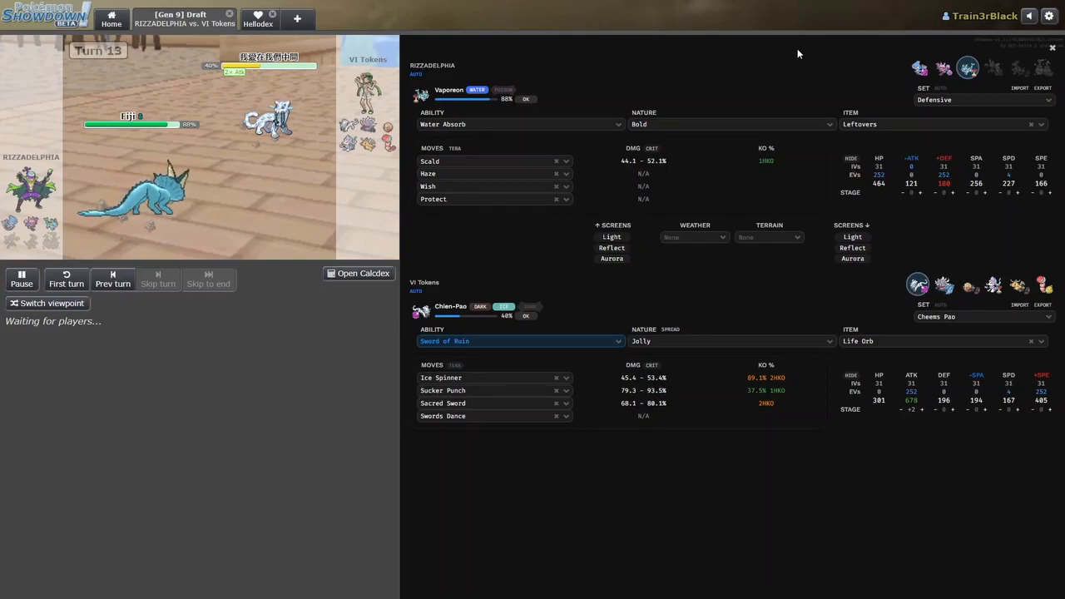
{"action": "mouse_move", "coordinate": [803, 312]}
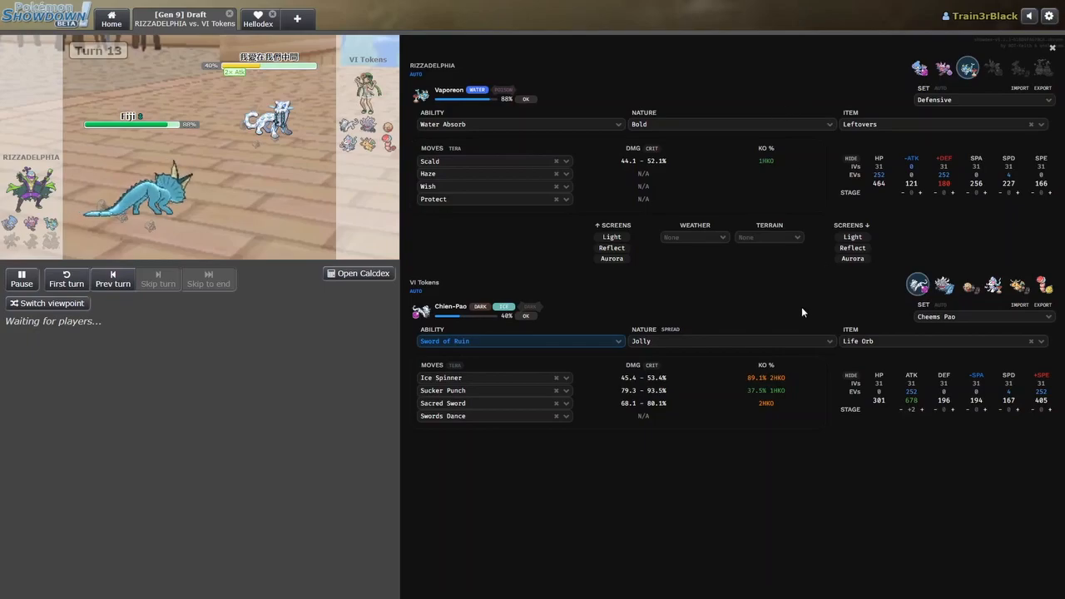
Try Adamant as Chien-Pao's nature in Calcdex, then revert to Jolly
{"action": "left_click", "coordinate": [730, 341]}
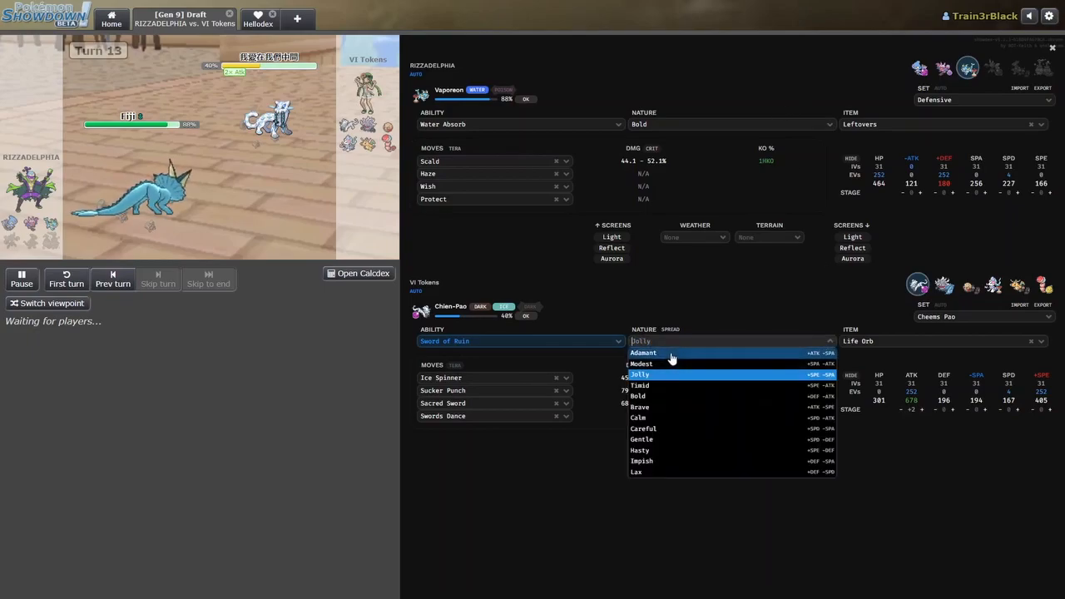
{"action": "left_click", "coordinate": [644, 352]}
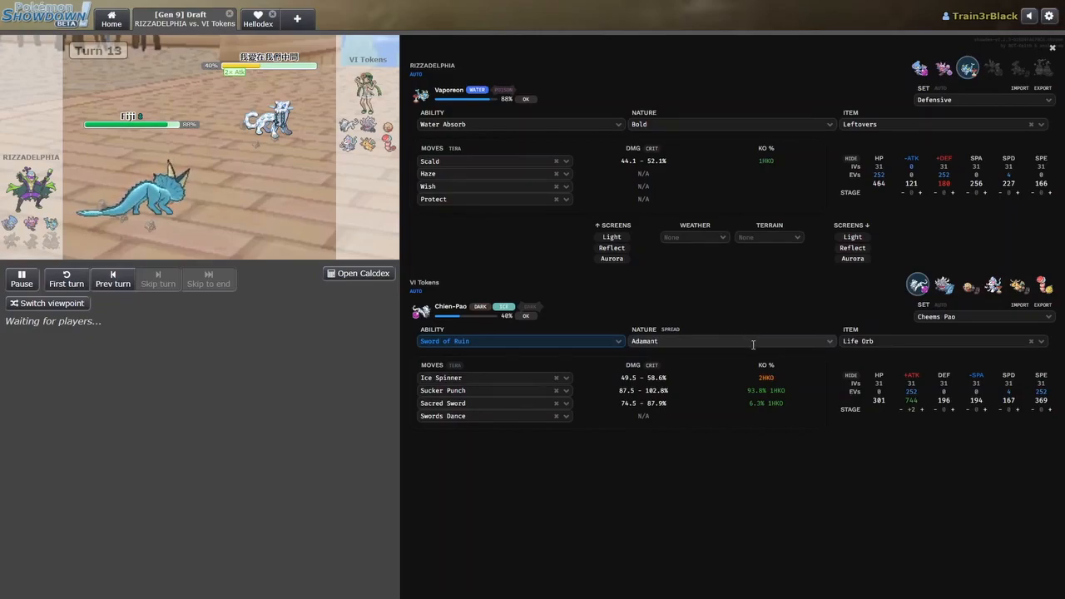
{"action": "left_click", "coordinate": [731, 341]}
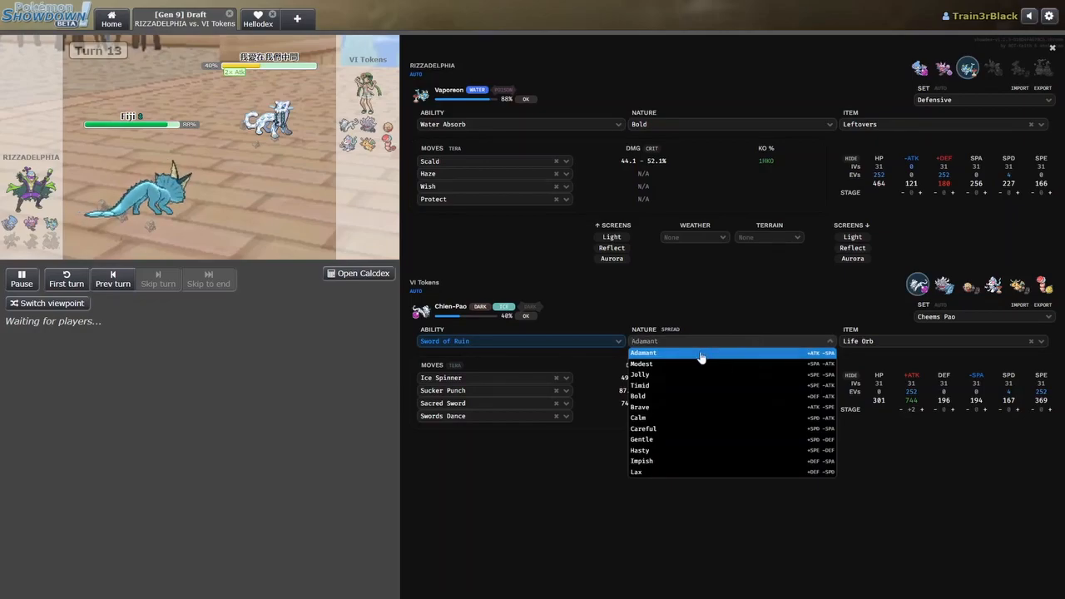
{"action": "left_click", "coordinate": [640, 374]}
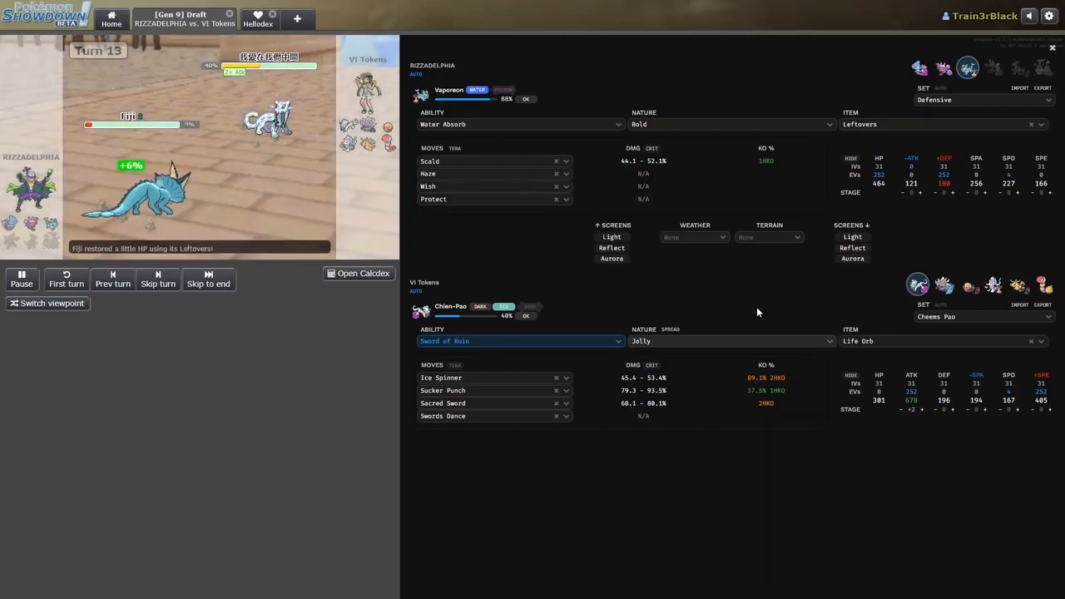
Advance the replay through turns 14–16 until VI Tokens wins, with Calcdex showing Gligar versus Chien-Pao
{"action": "left_click", "coordinate": [157, 279]}
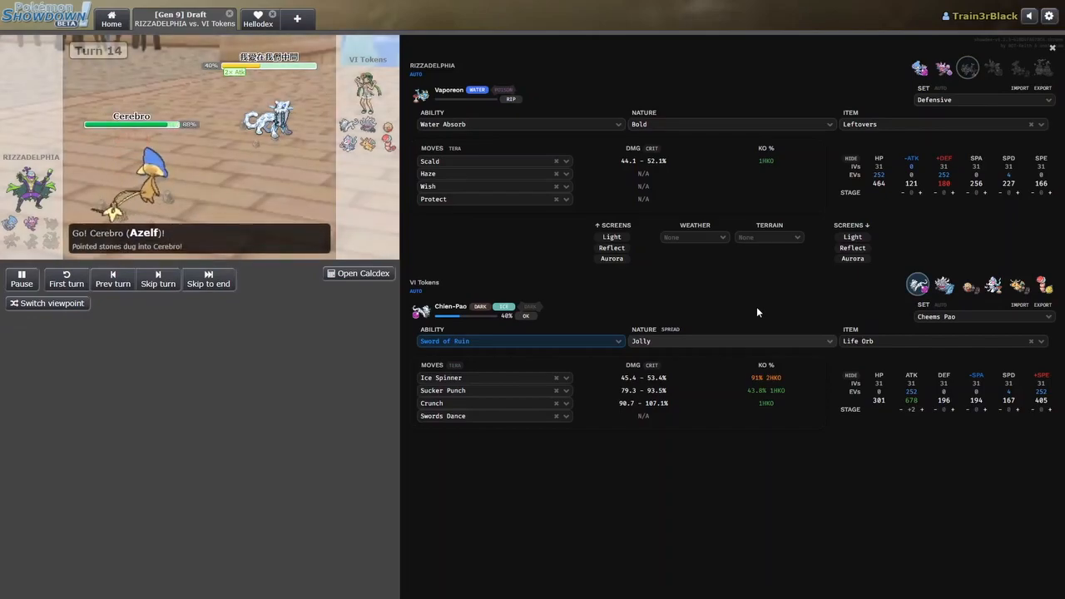
{"action": "left_click", "coordinate": [157, 280]}
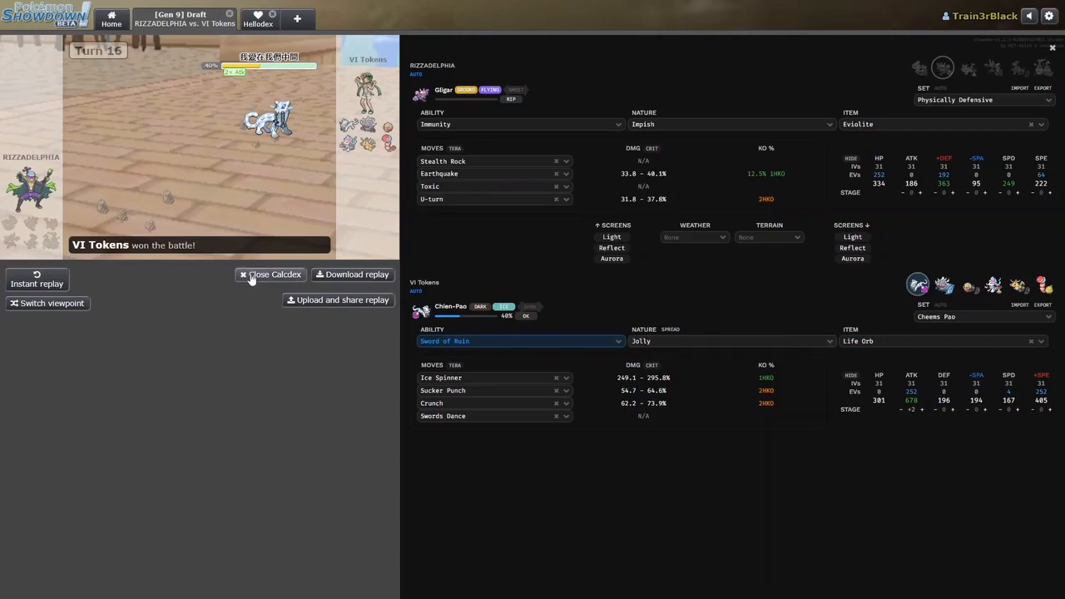
Close Calcdex and scroll the battle log to turns 13–16 and the post-game chat
{"action": "left_click", "coordinate": [270, 274]}
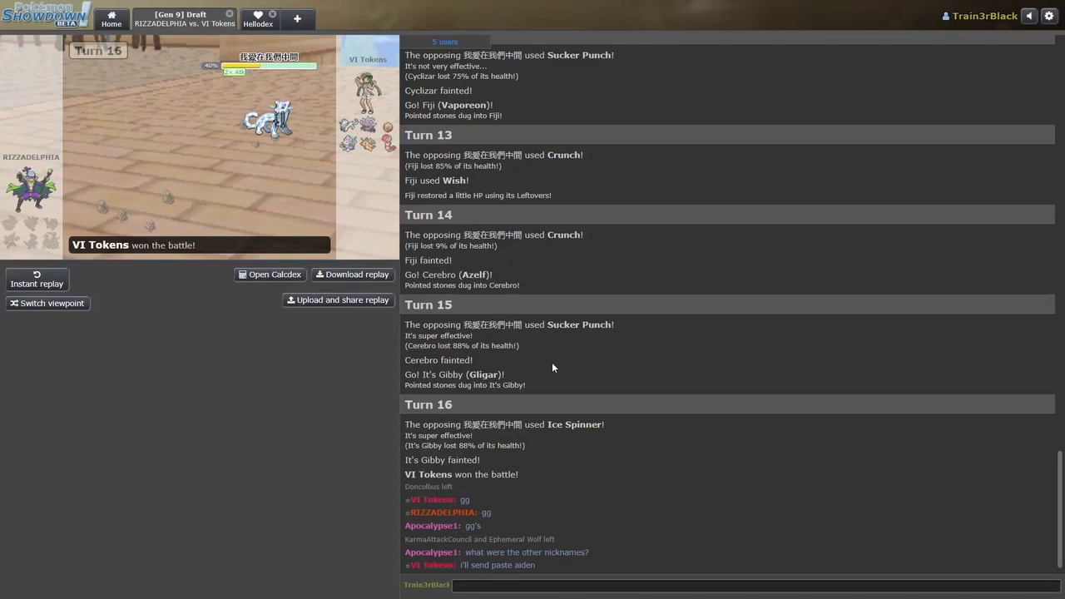
{"action": "scroll", "scroll_direction": "down", "scroll_amount": 3}
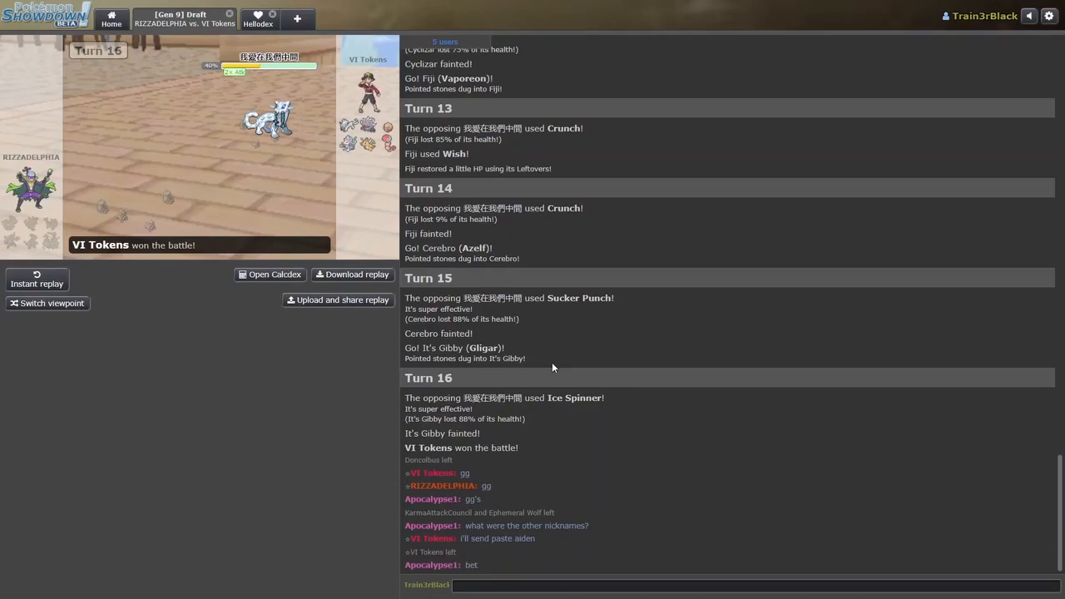